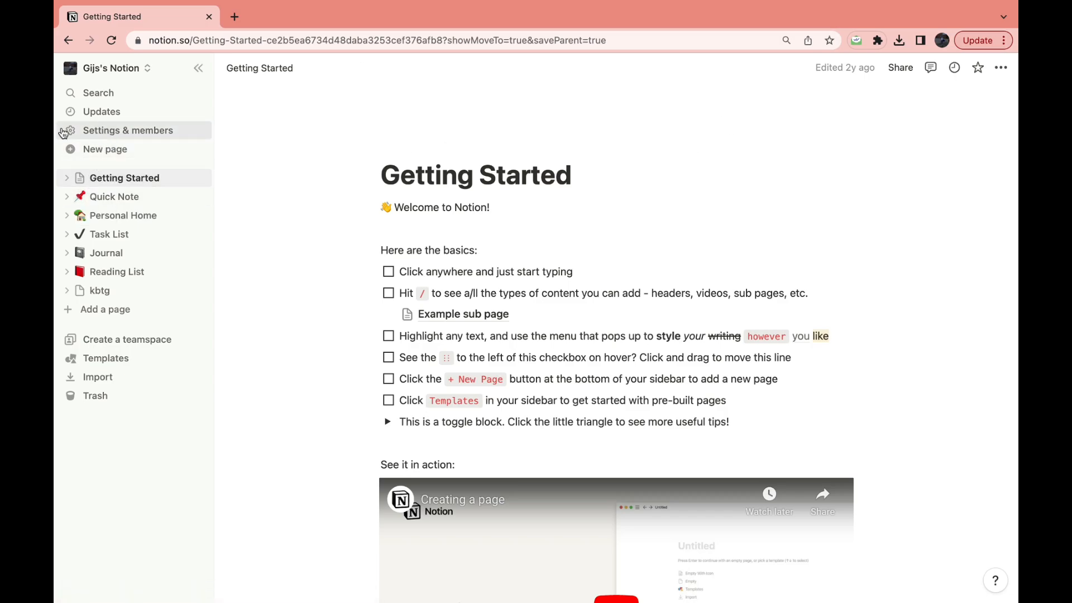
- Go into Settings & members and show the My account profile and security page
left_click(128, 129)
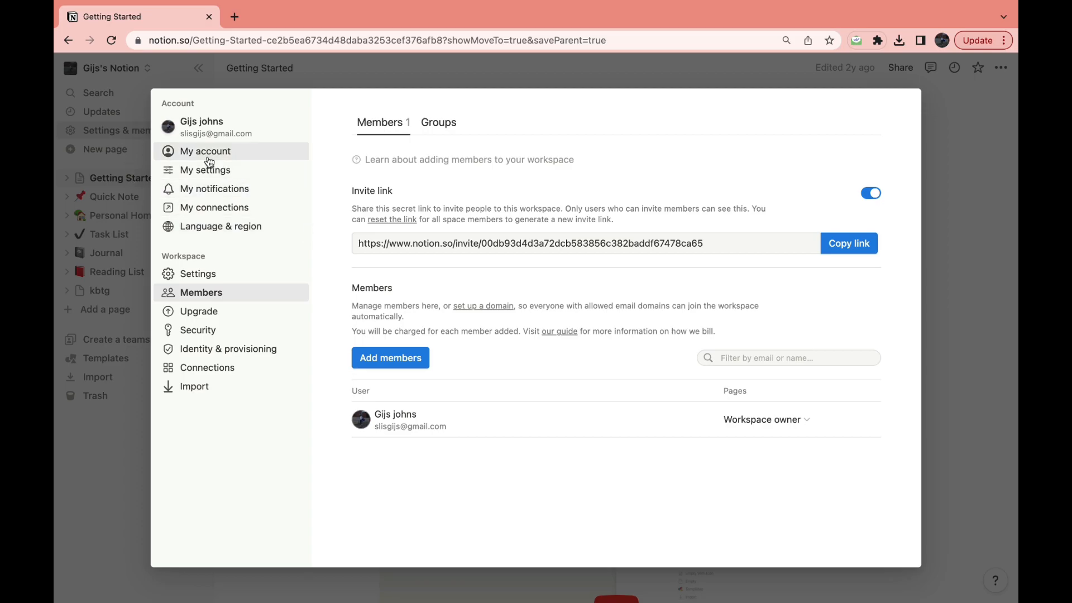
left_click(206, 150)
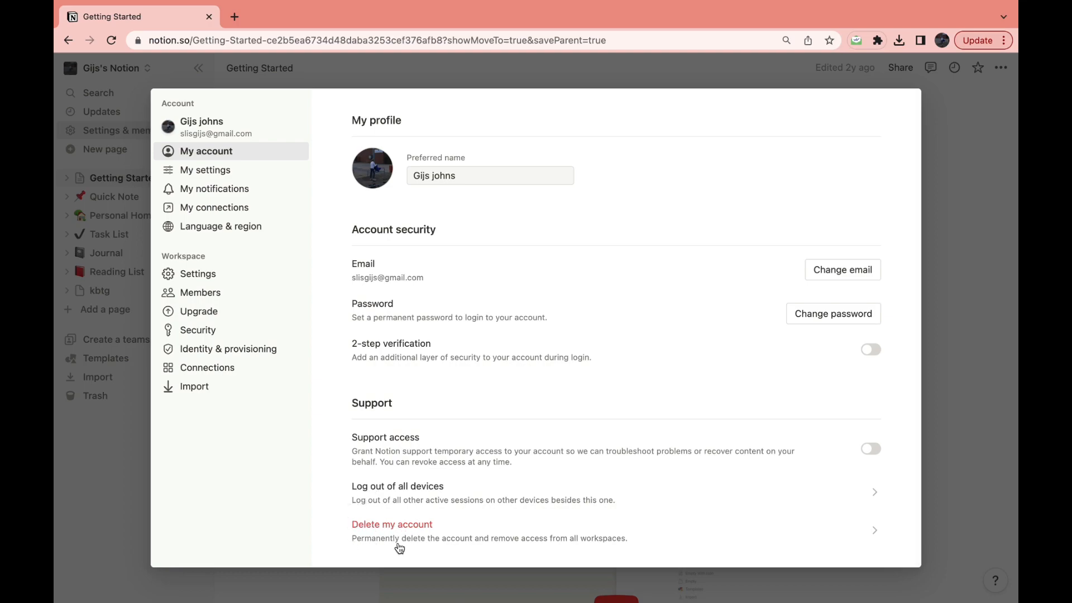
mouse_move(590, 544)
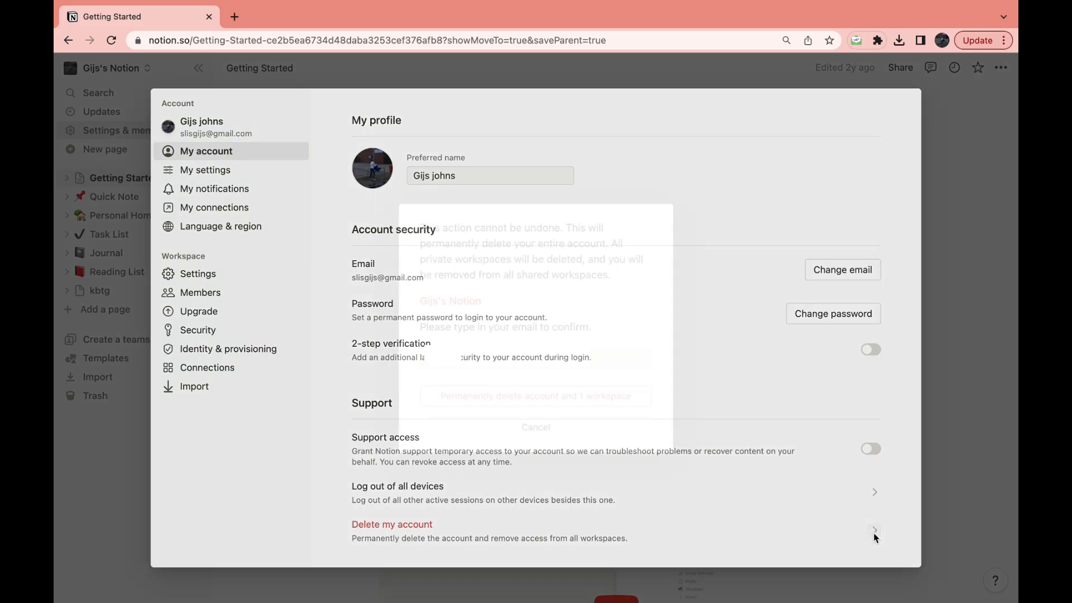
- Start Delete my account so the permanent-deletion confirmation prompt appears
left_click(873, 529)
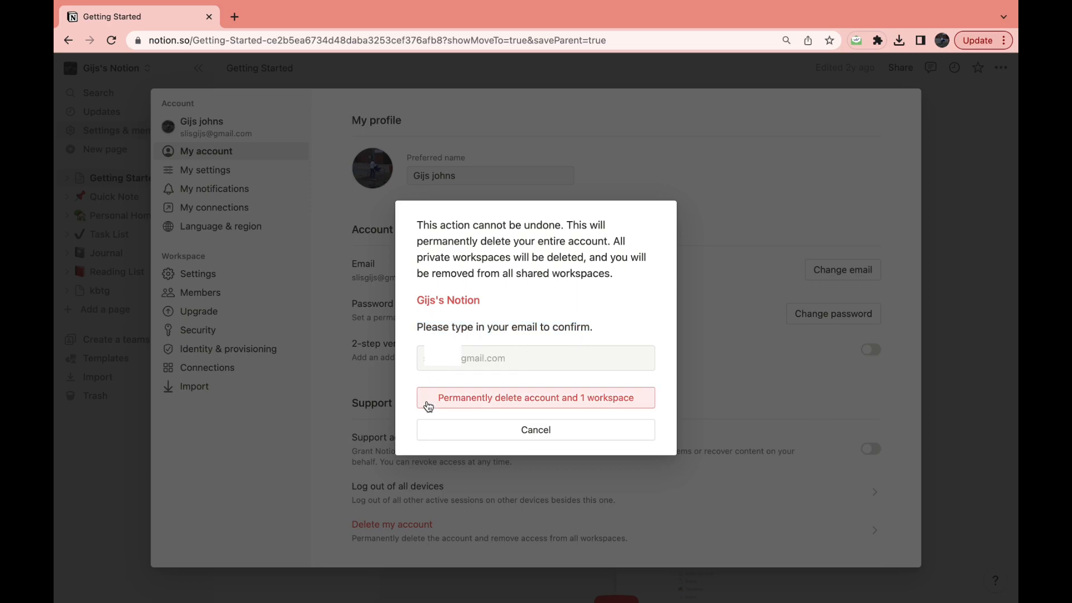
mouse_move(572, 408)
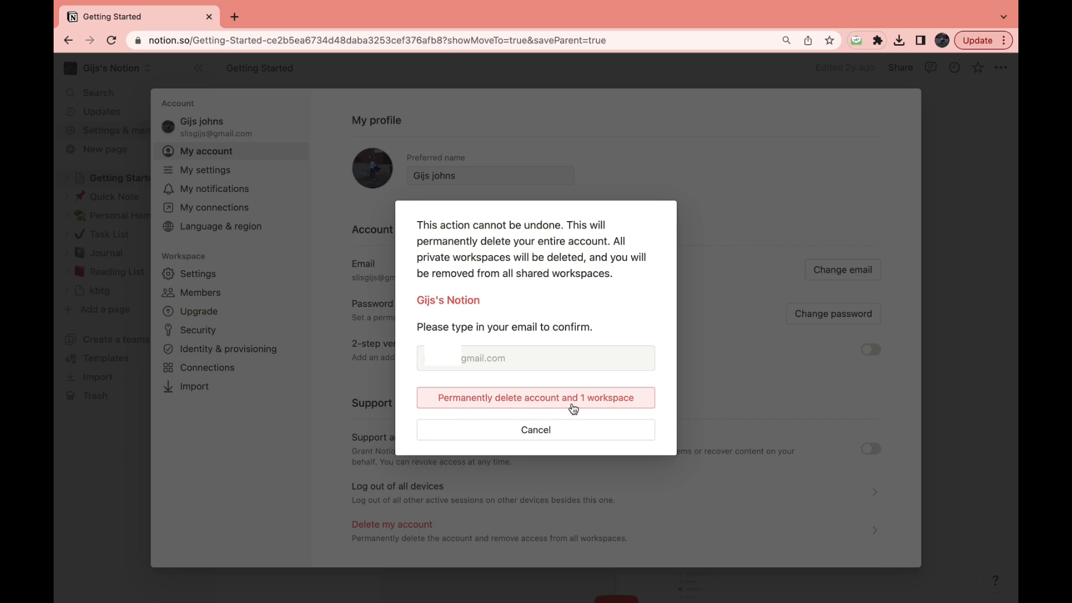